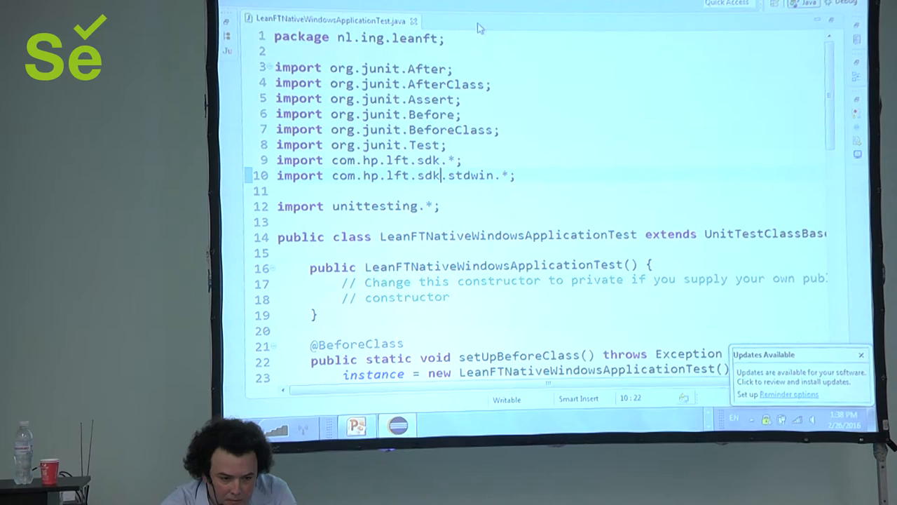
mouse_move(463, 175)
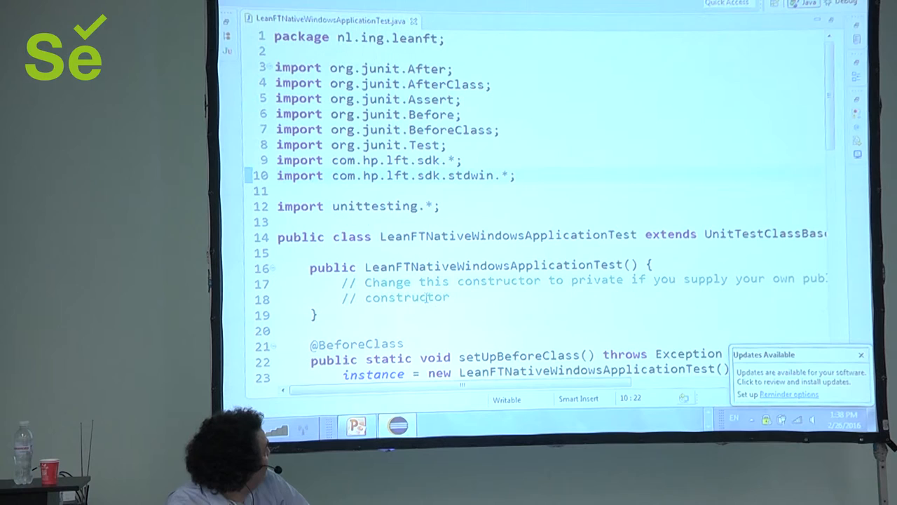
mouse_move(466, 176)
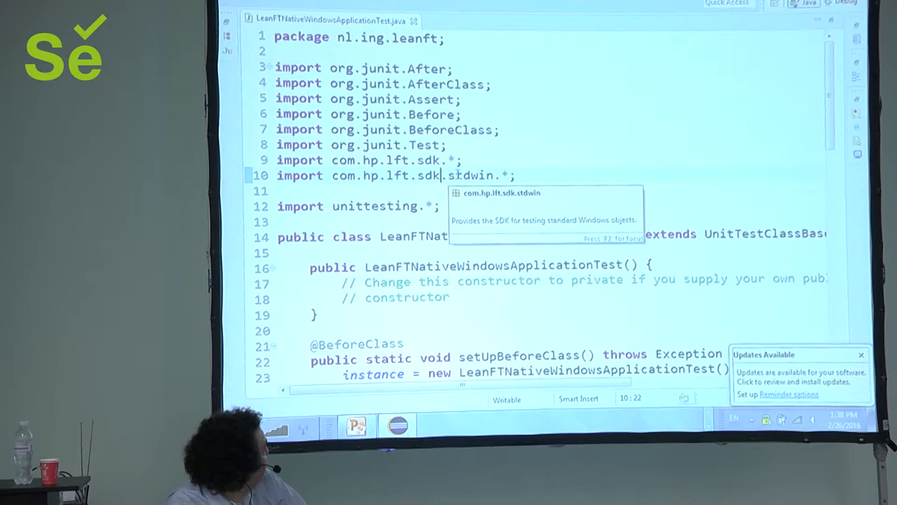
- Add // before the com.hp.lft.sdk.stdwin import on line 10, then scroll down
text(//)
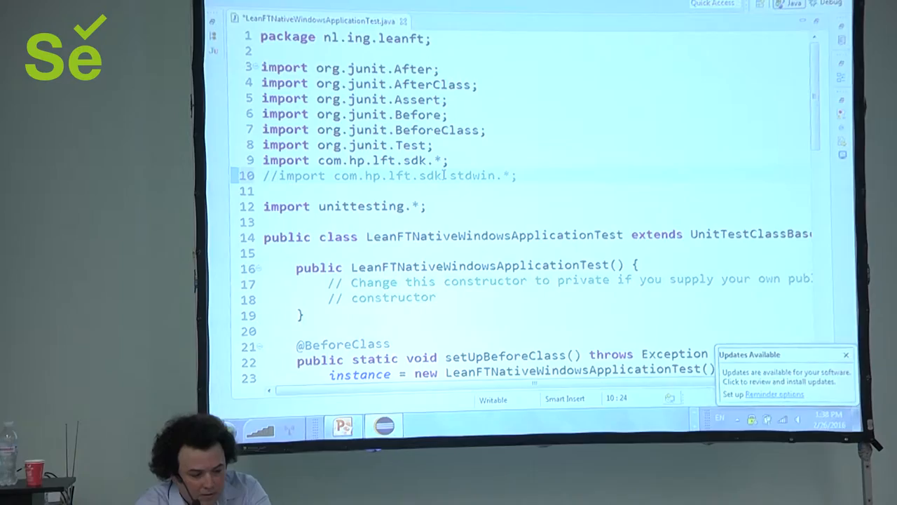
scroll(down, 3)
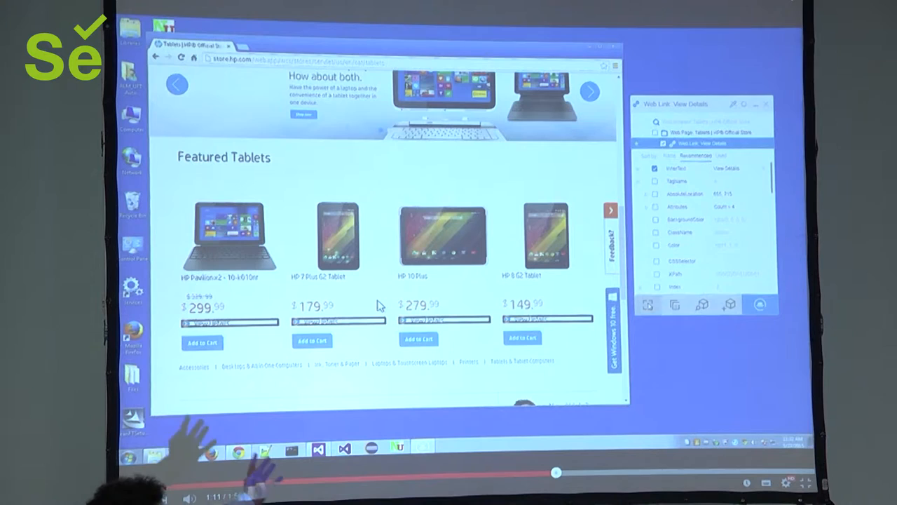
mouse_move(293, 400)
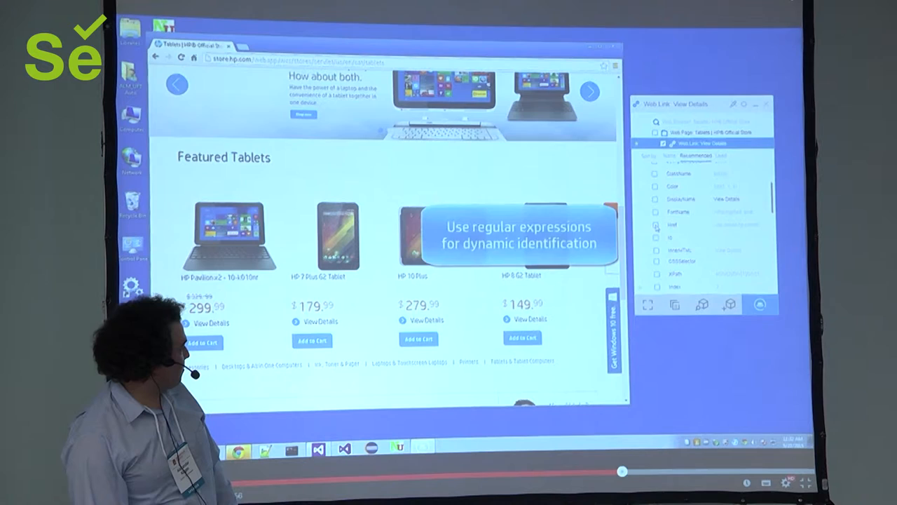
- Inspect the View Details link's Recommended properties in the Object Identification Center demo
click(657, 225)
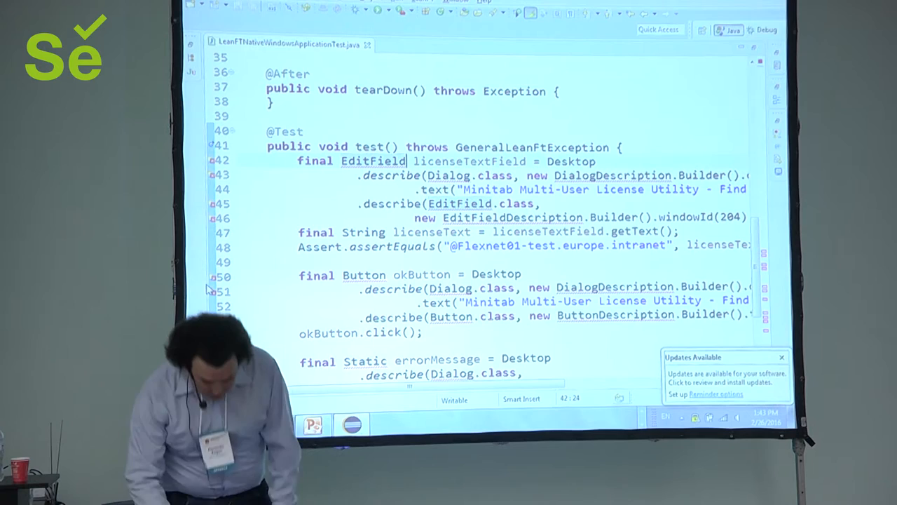
- Show the LeanFT menu listing Object Identification Center above the Minitab license test
click(420, 2)
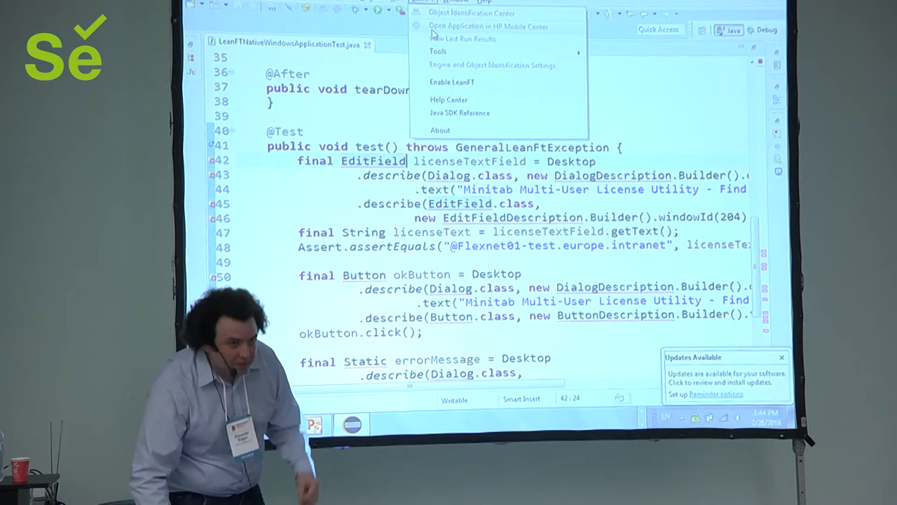